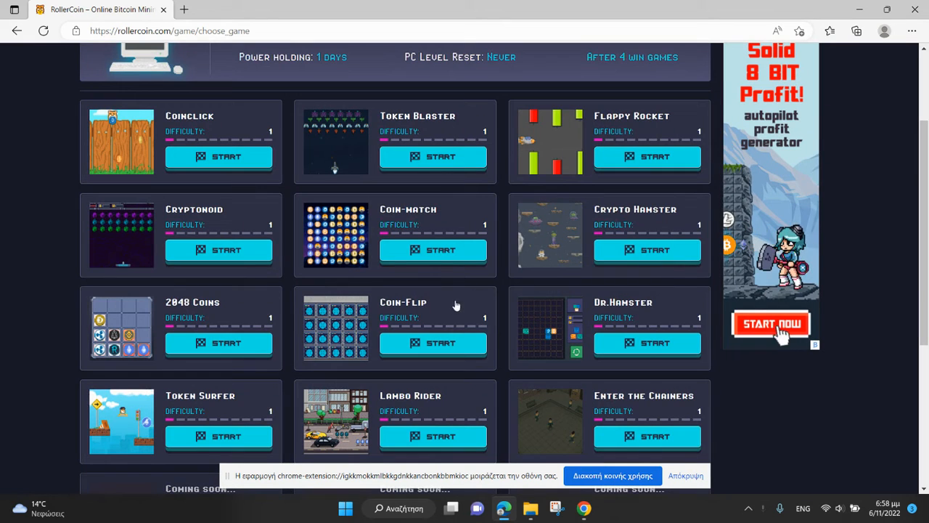
Step: Choose Crypto Hamster from the game list and load its play page
{"action": "left_click", "coordinate": [433, 343]}
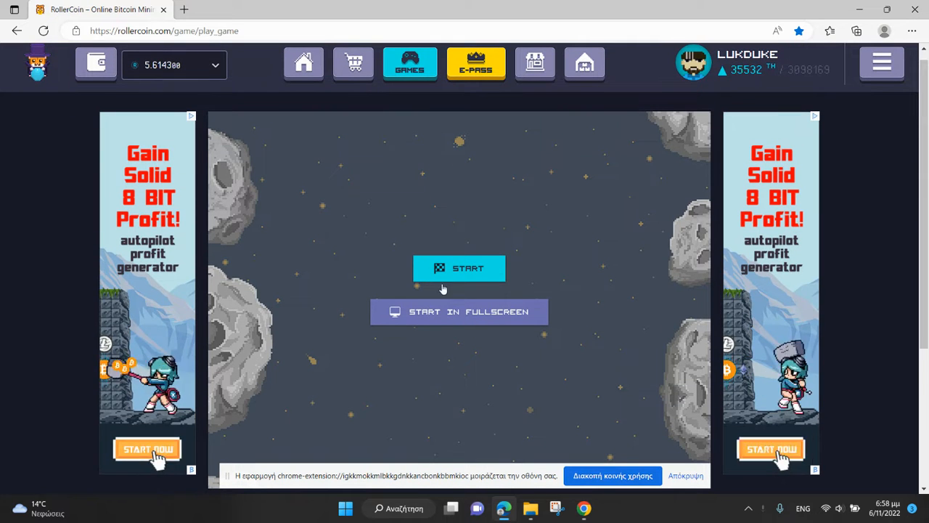
Step: Start the Crypto Hamster round and play until the You Win screen shows 1015 points
{"action": "left_click", "coordinate": [458, 267]}
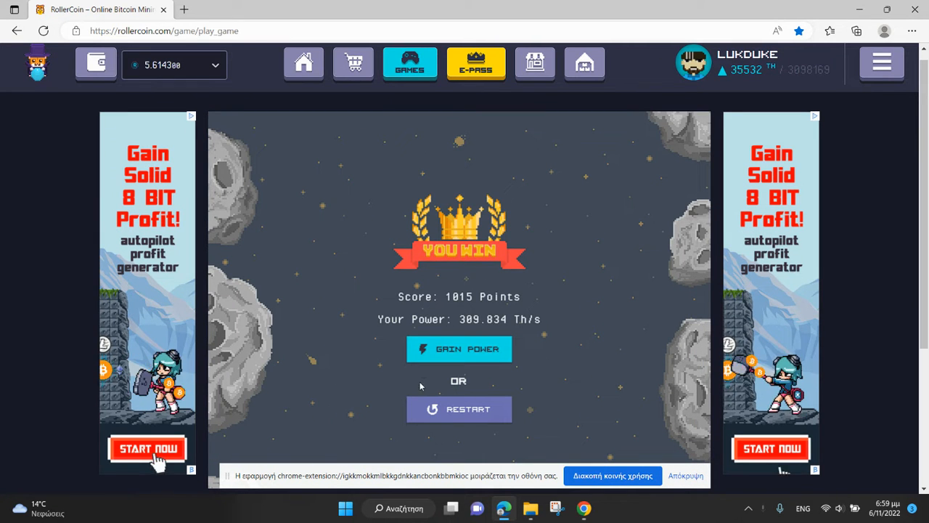
Step: Claim the win's power, revealing a reward item worth 100 Gh/s free for 24 hours
{"action": "left_click", "coordinate": [459, 409]}
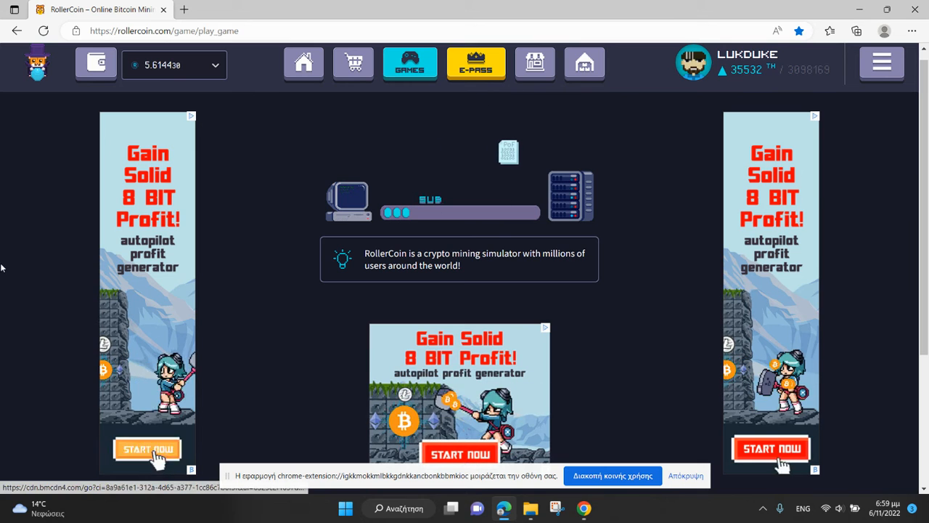
{"action": "scroll", "scroll_direction": "down", "scroll_amount": 3}
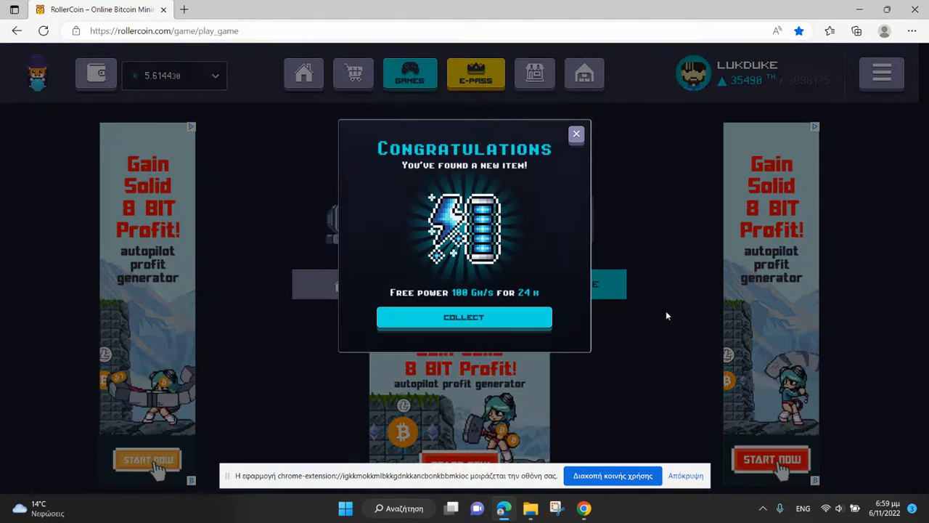
Step: Collect the free item, showing +1015 Gh/s and a new hashrate of 310.849 Th/s
{"action": "left_click", "coordinate": [464, 316]}
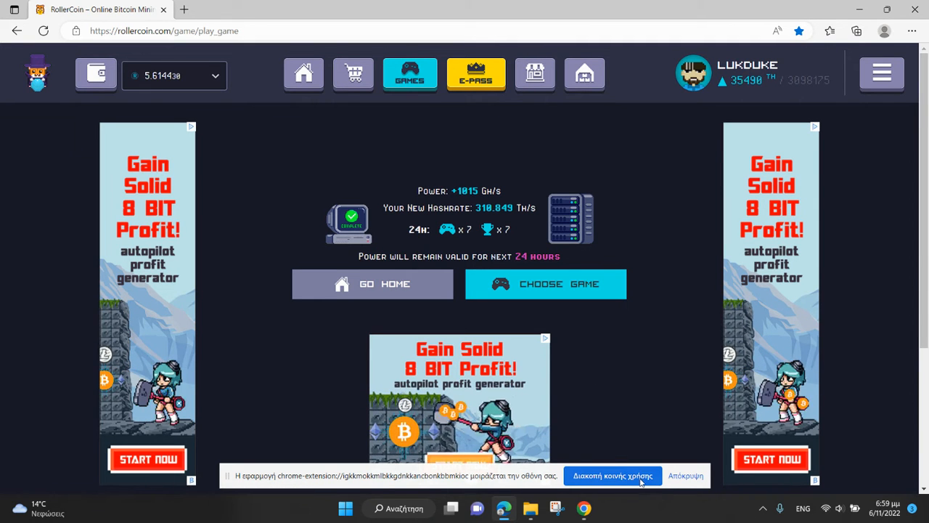
{"action": "mouse_move", "coordinate": [626, 493]}
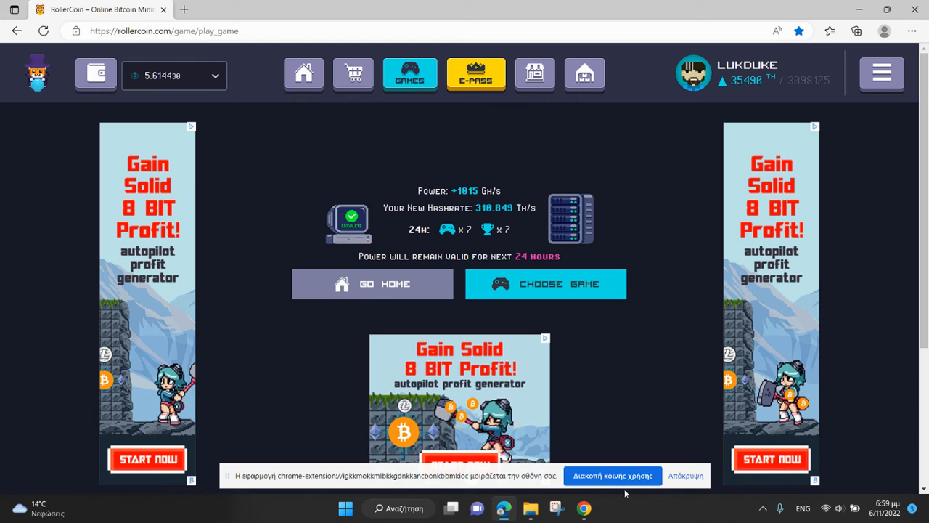